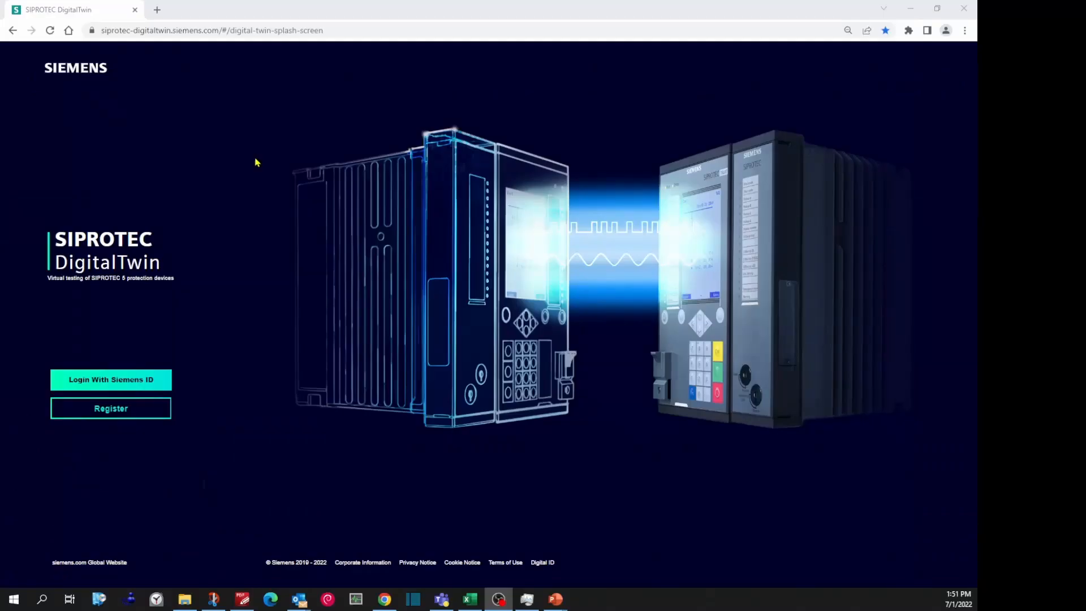
- Sign in with a Siemens ID via smart card and show the integrated Apps list
click(109, 379)
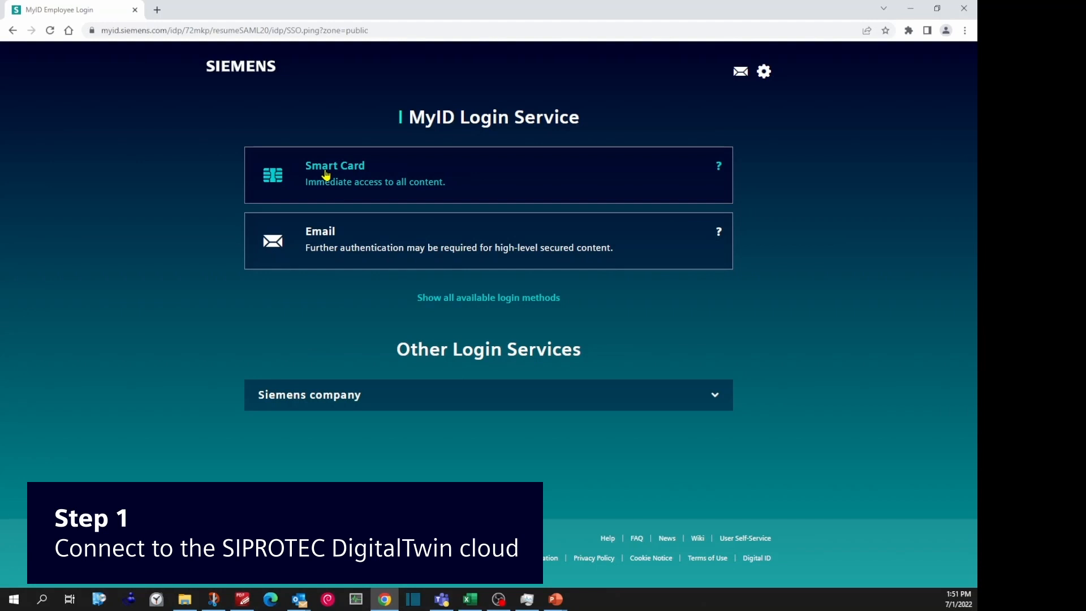
click(334, 173)
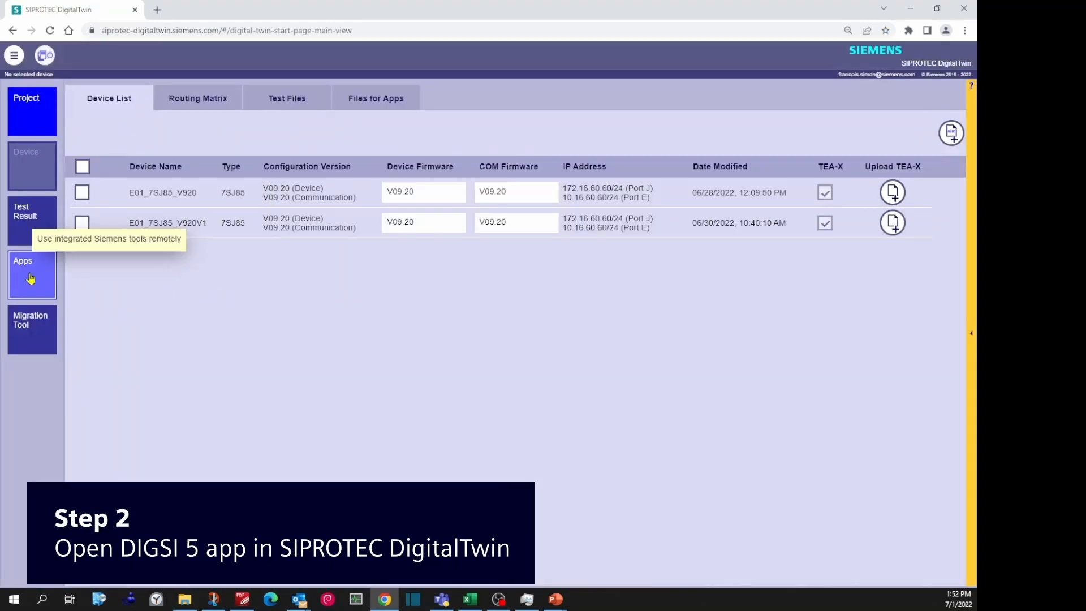
click(32, 273)
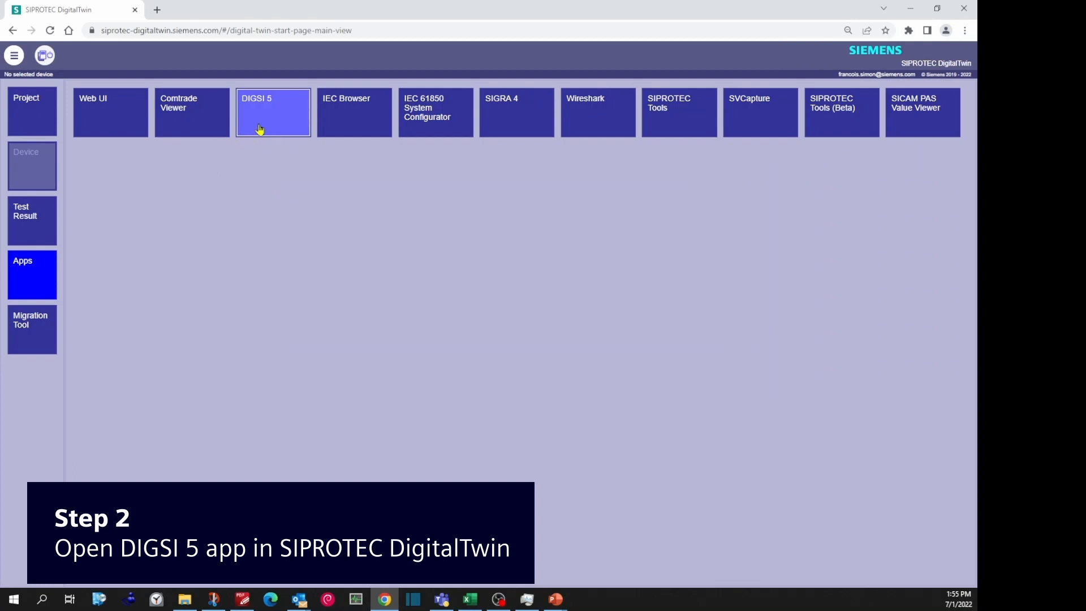
- Launch DIGSI 5, activate the Premium trial license, start a new project and cancel it
click(273, 112)
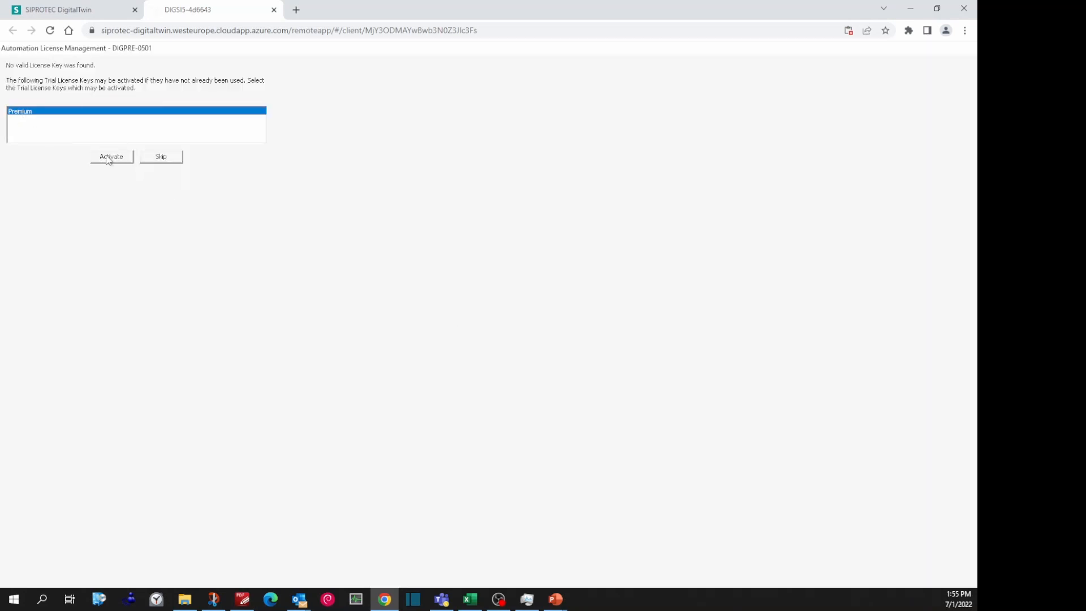
click(111, 156)
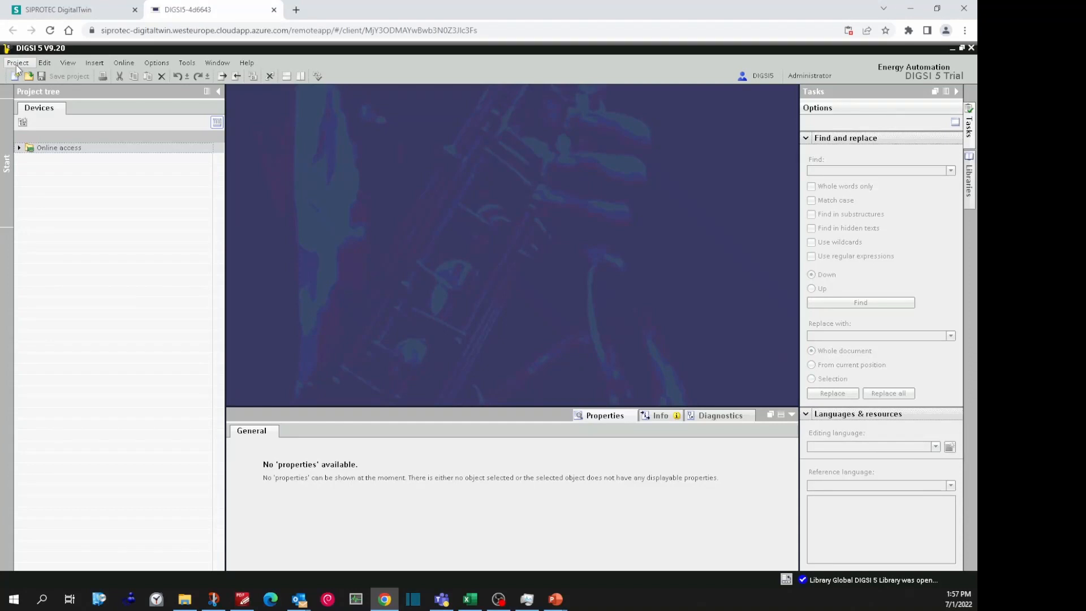
click(17, 62)
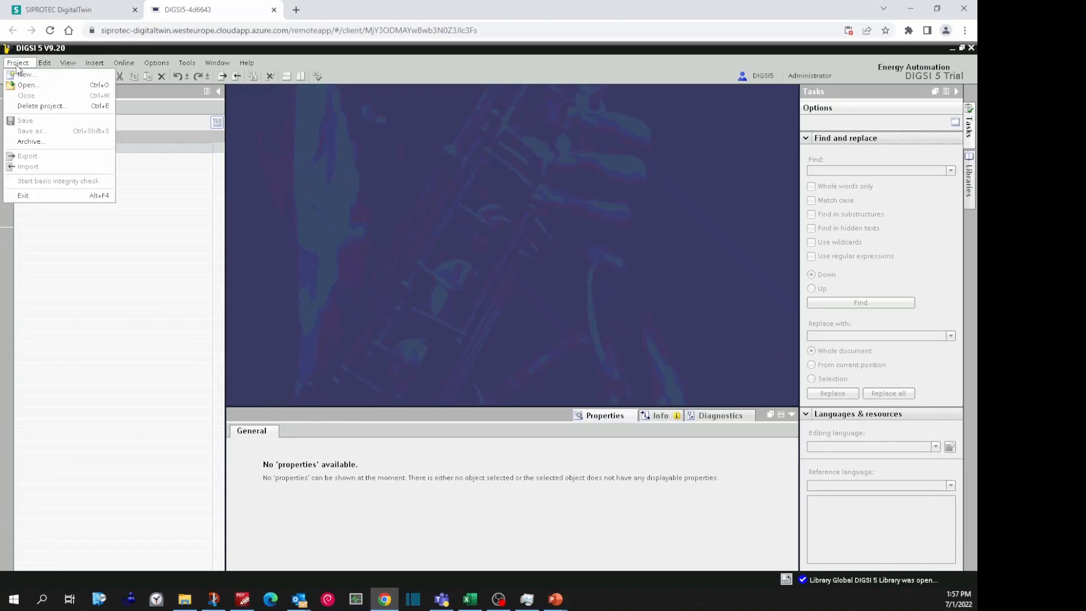
click(26, 75)
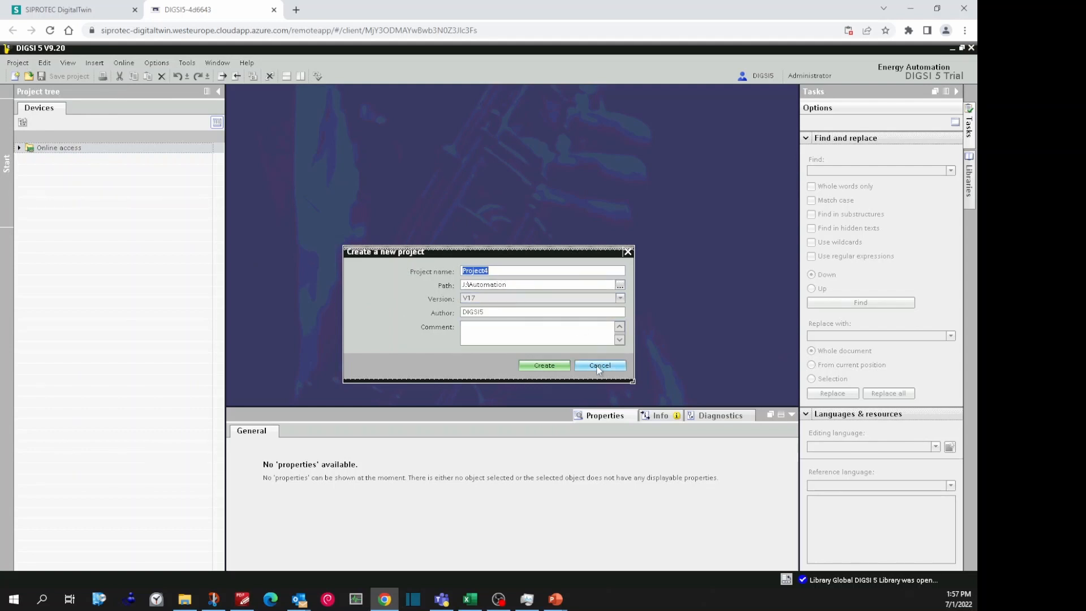
click(598, 365)
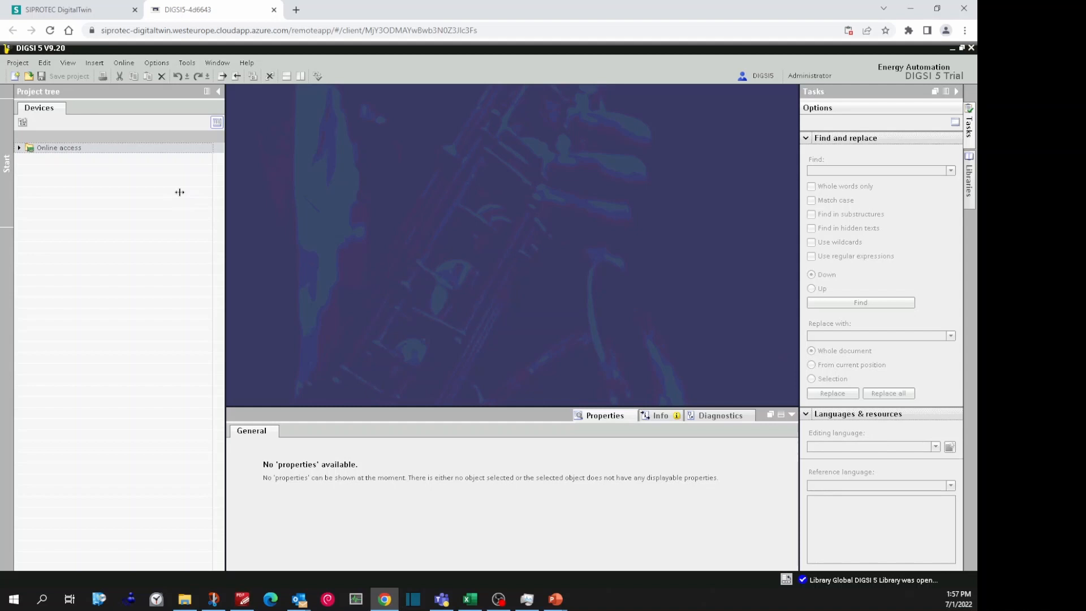
- Open Project3 from the network drive's Automation\Project3 folder and expand the 7SJ85 device
click(17, 63)
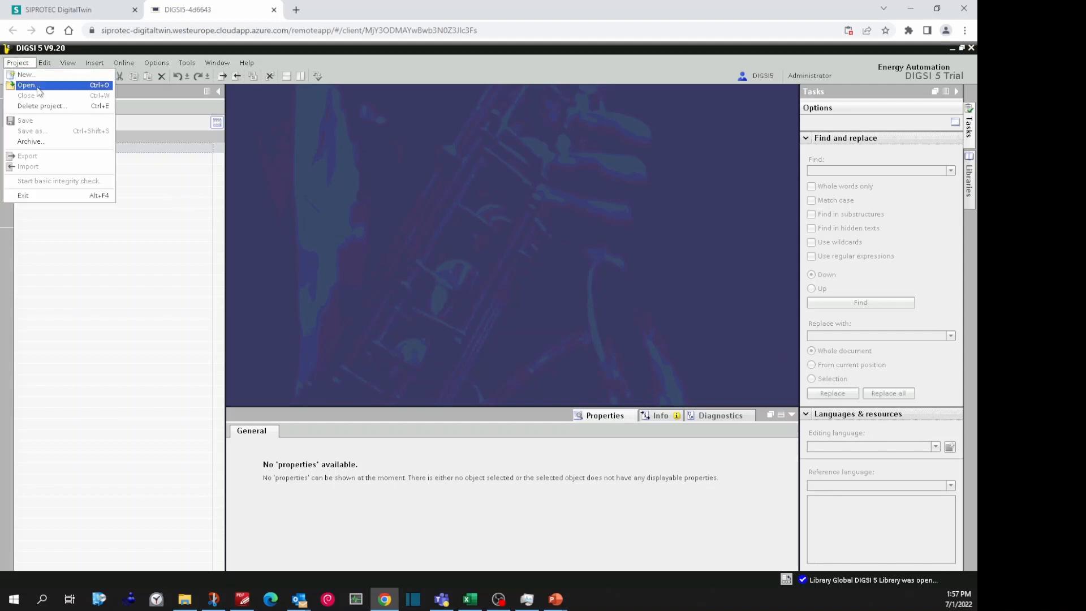
click(27, 85)
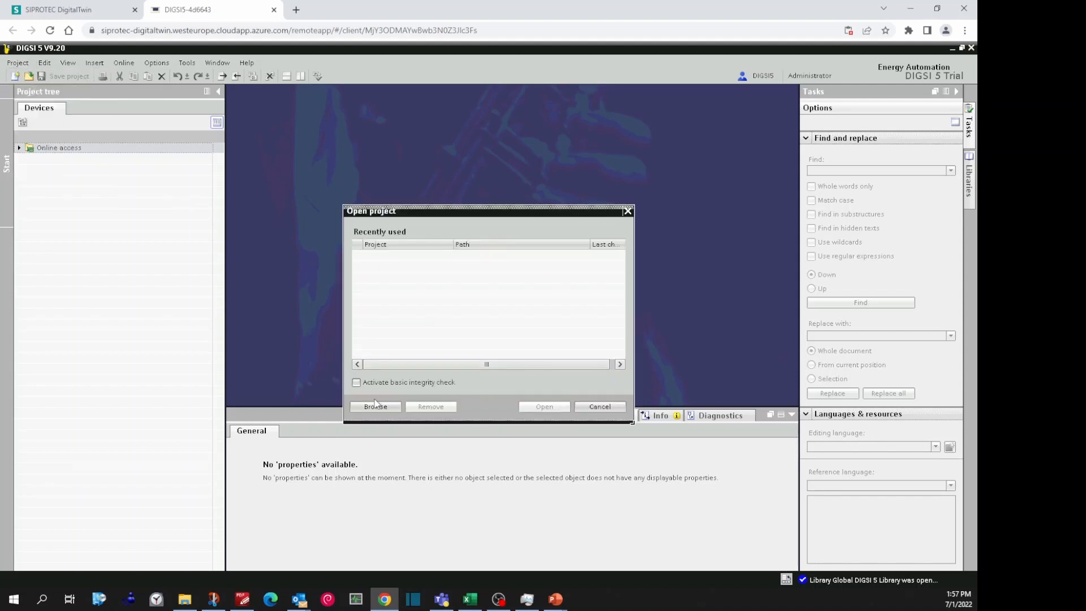
click(375, 406)
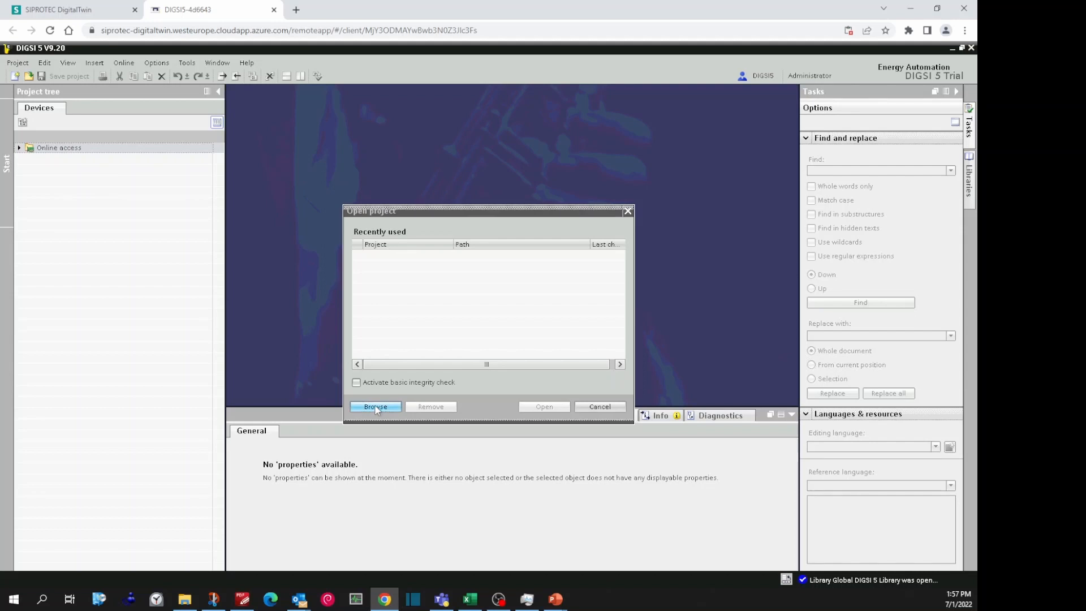
click(375, 406)
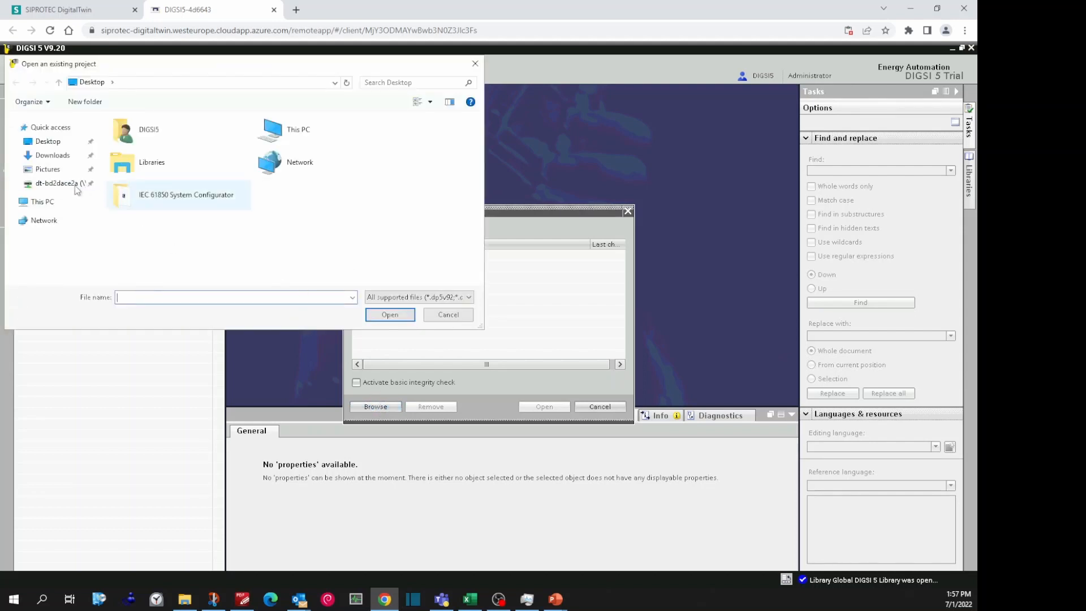
mouse_move(55, 183)
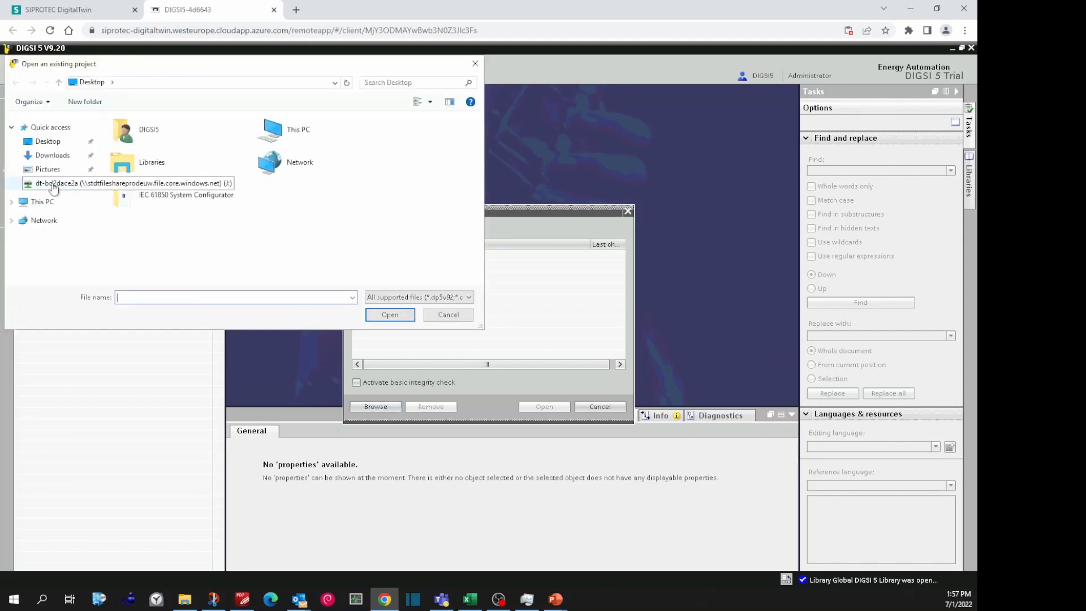
double_click(128, 183)
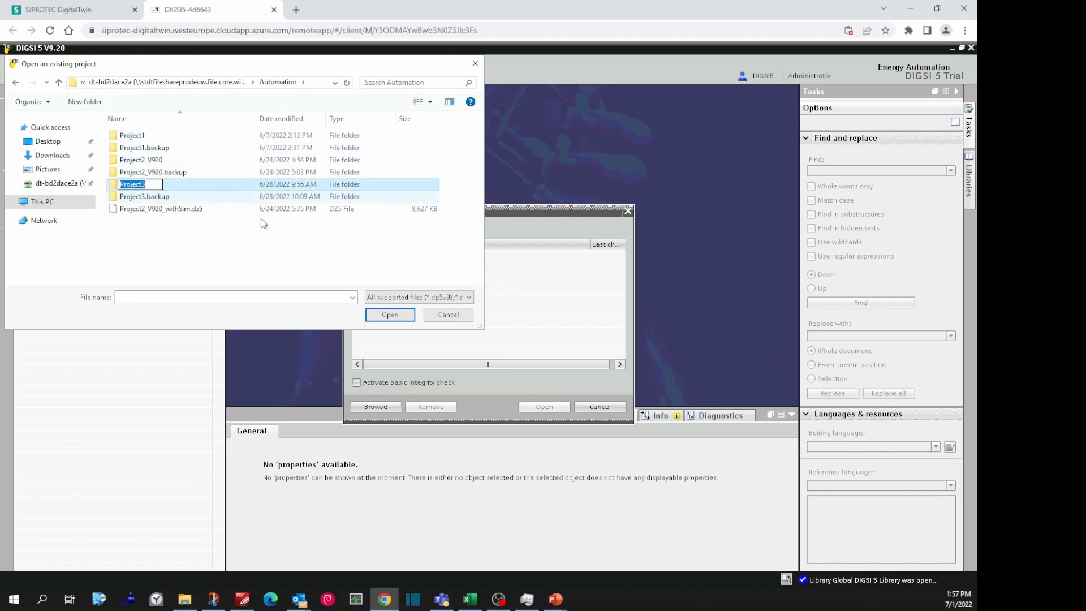
double_click(131, 183)
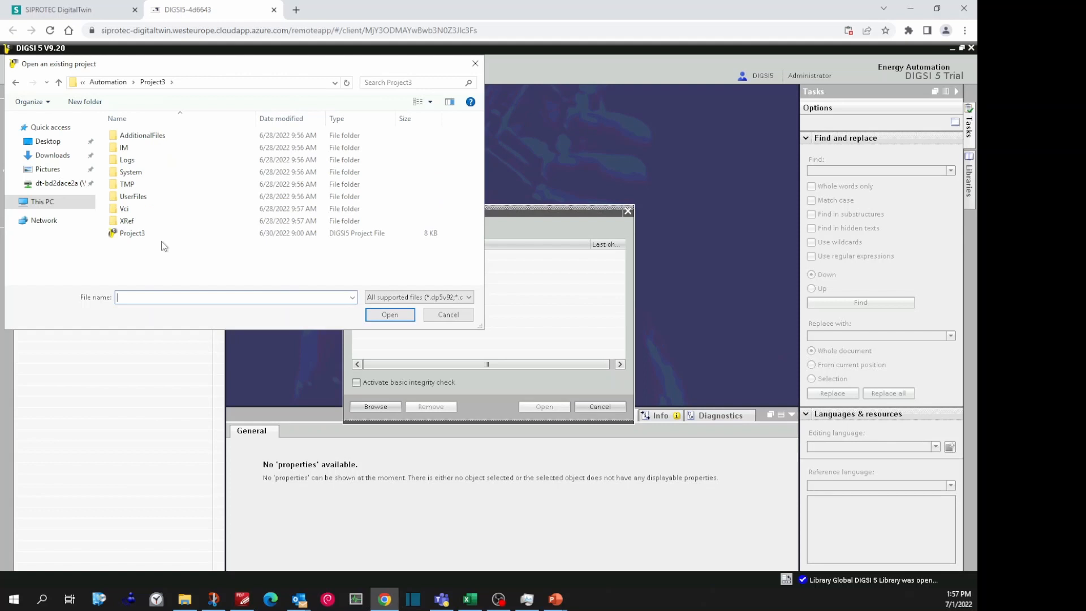
click(389, 314)
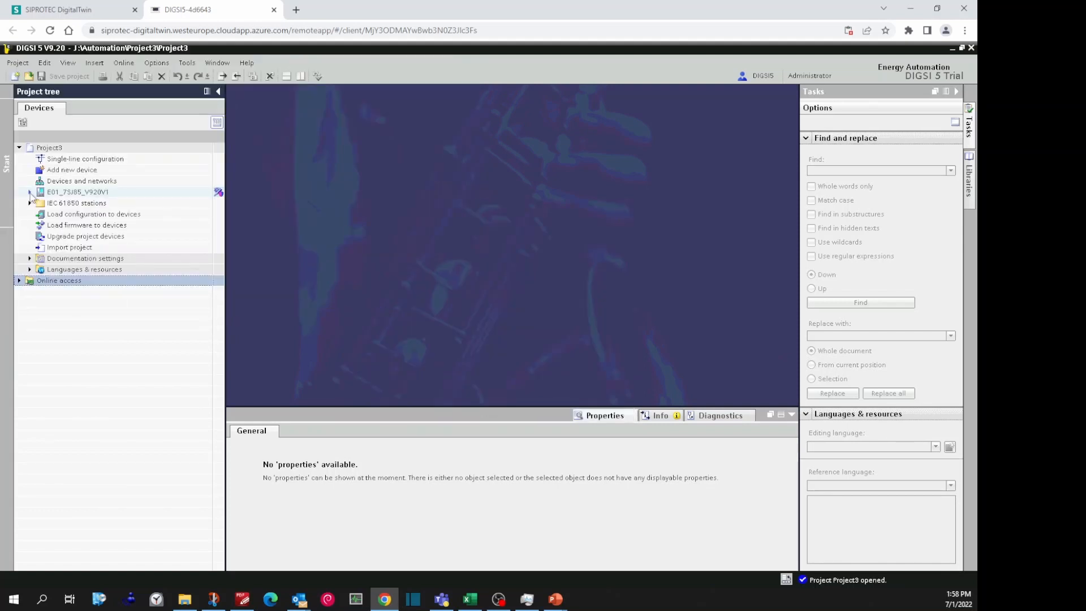
click(30, 192)
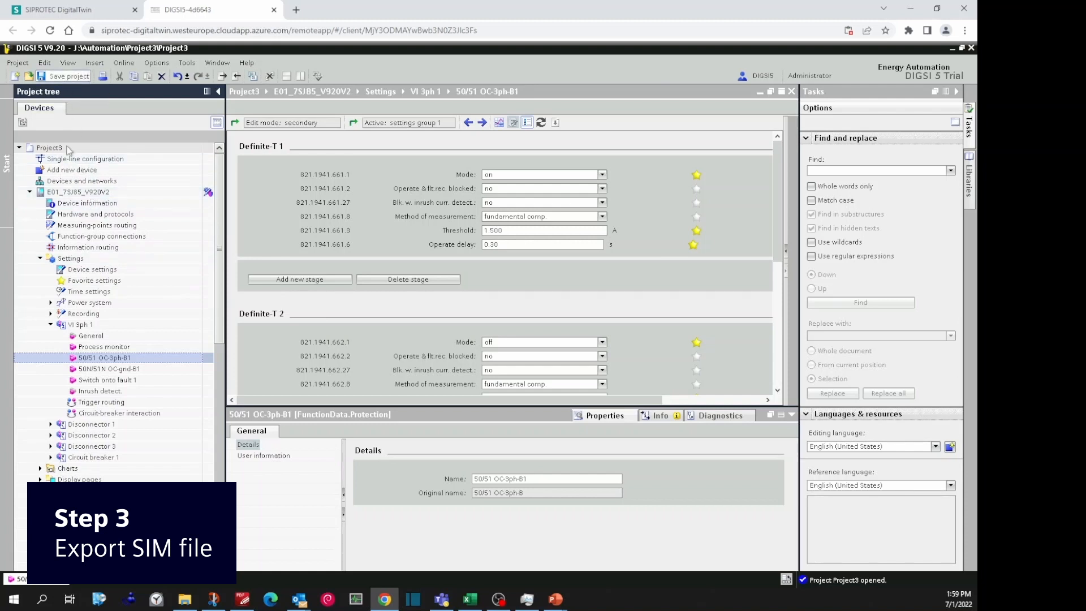
- Export device E01_7SJ85_V920V2's simulation data as a SIM file to the Automation folder
right_click(78, 193)
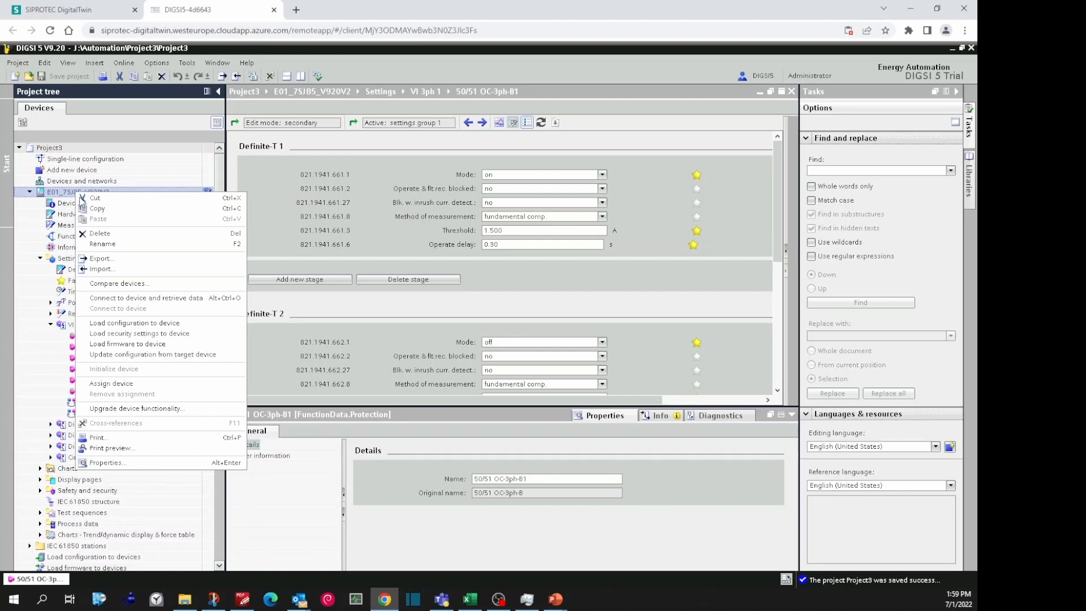
mouse_move(101, 258)
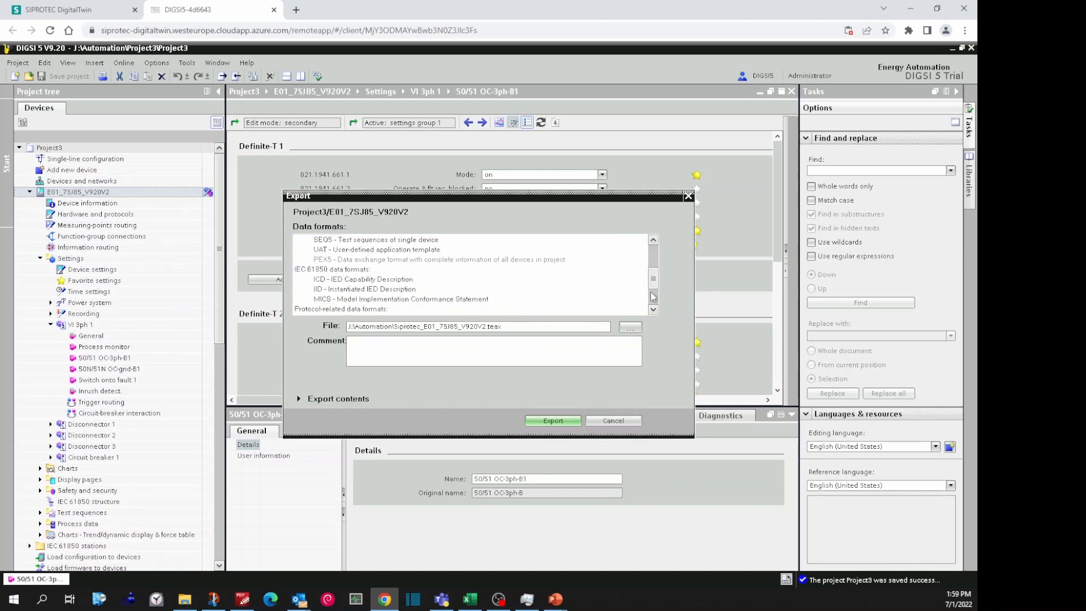
click(403, 308)
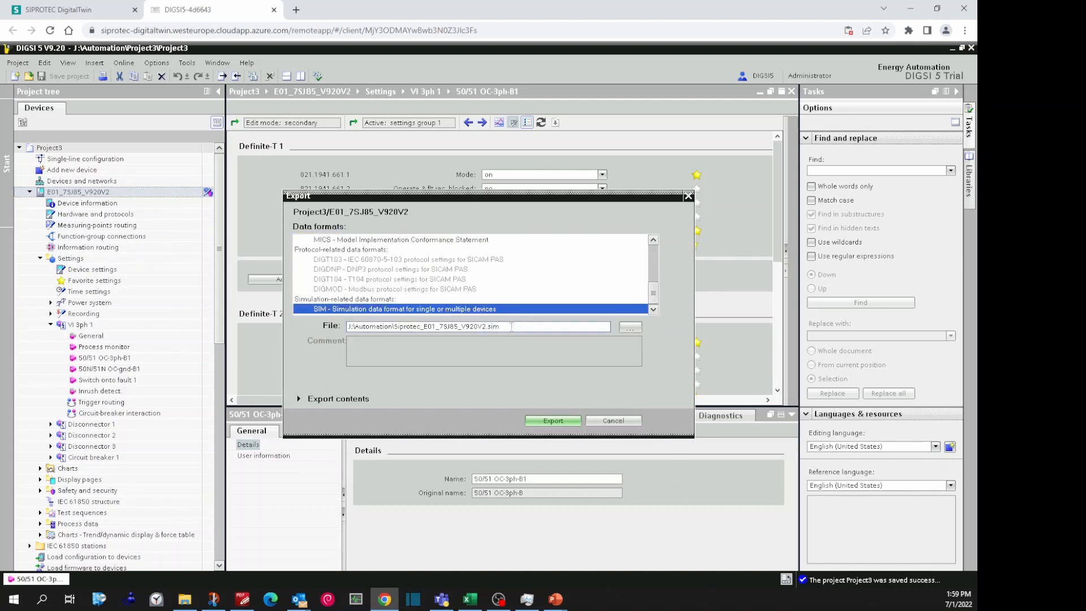
click(551, 420)
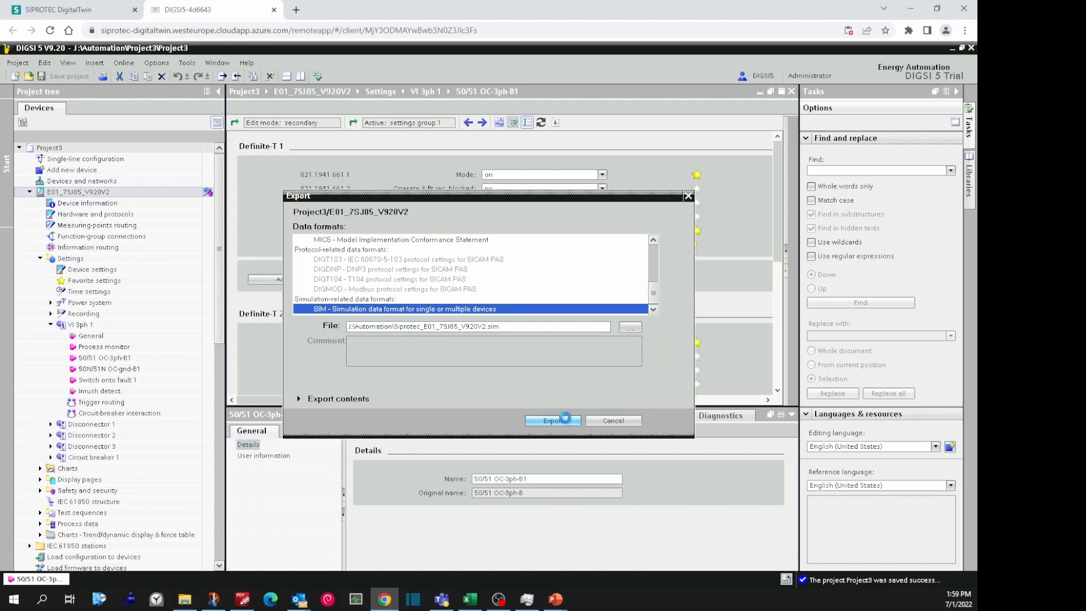
click(552, 421)
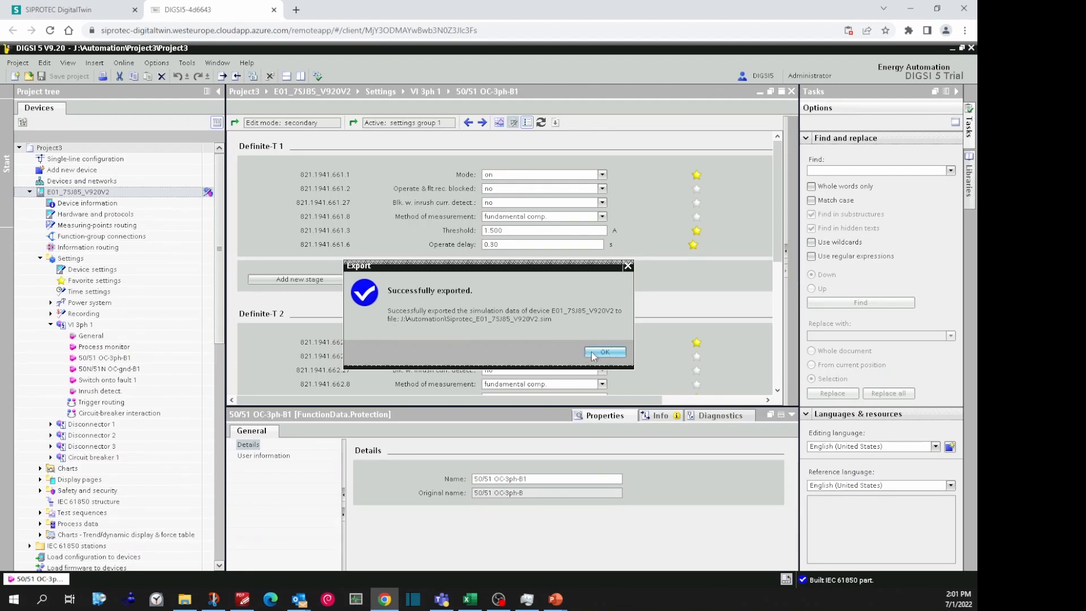
click(604, 353)
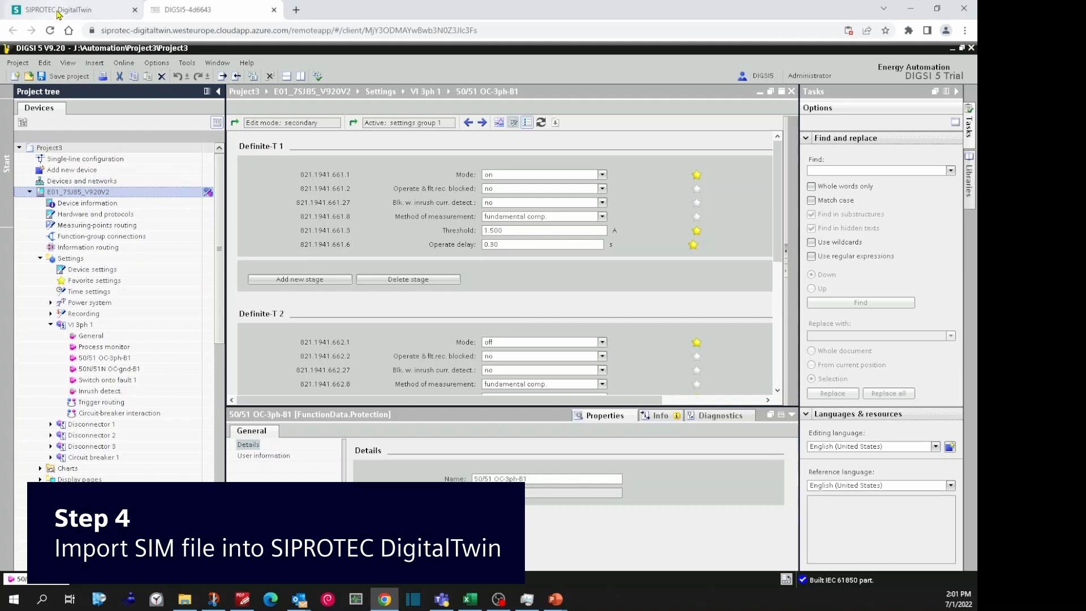
- Upload Siprotec_E01_7SJ85_V920V2.sim from Remote Files with Add, keeping existing devices
click(62, 10)
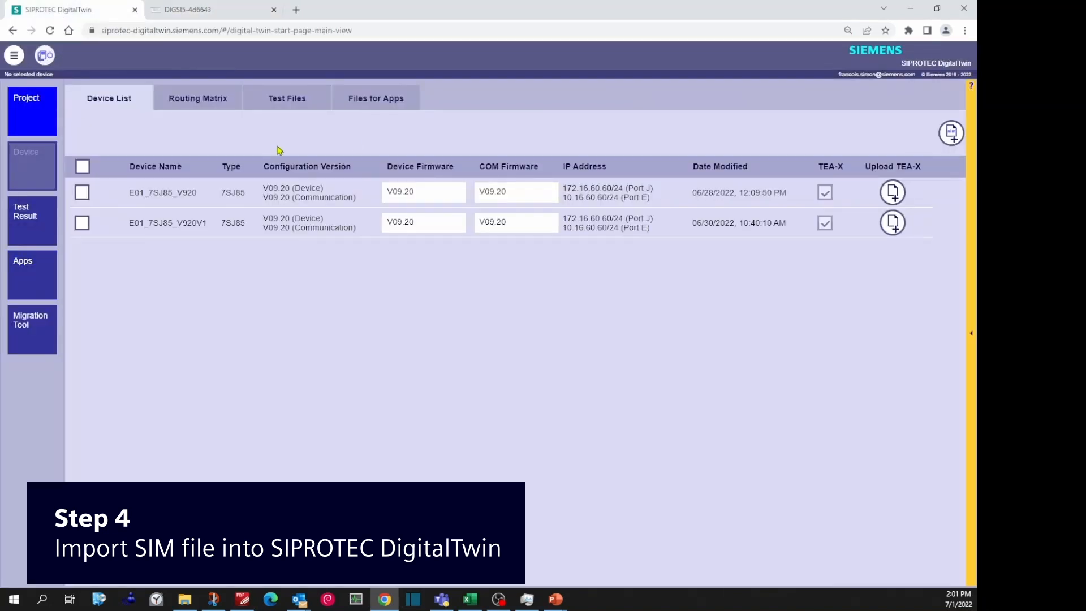
click(951, 132)
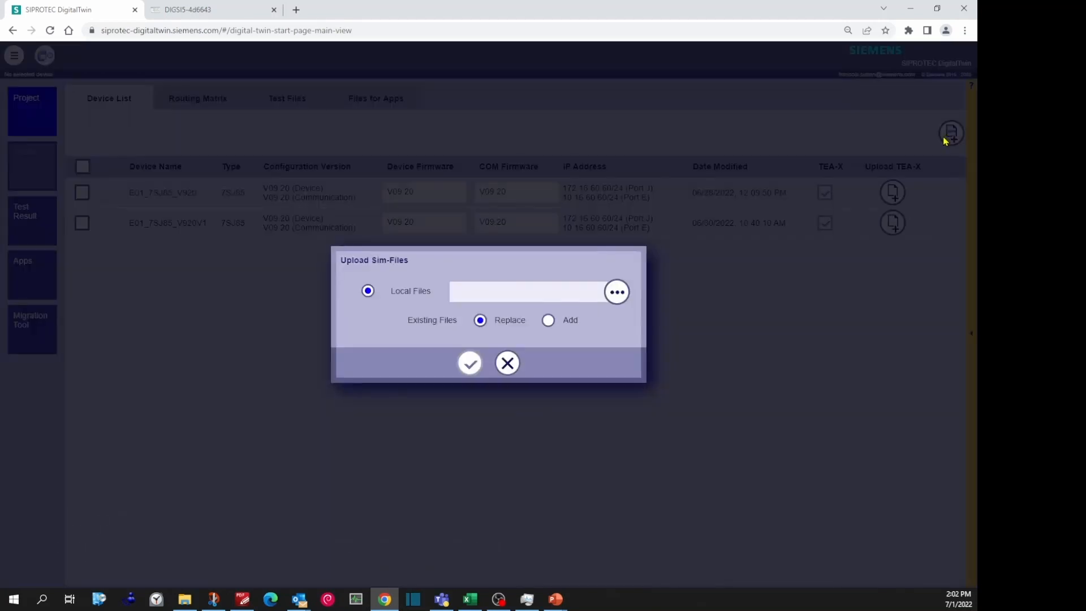
mouse_move(629, 329)
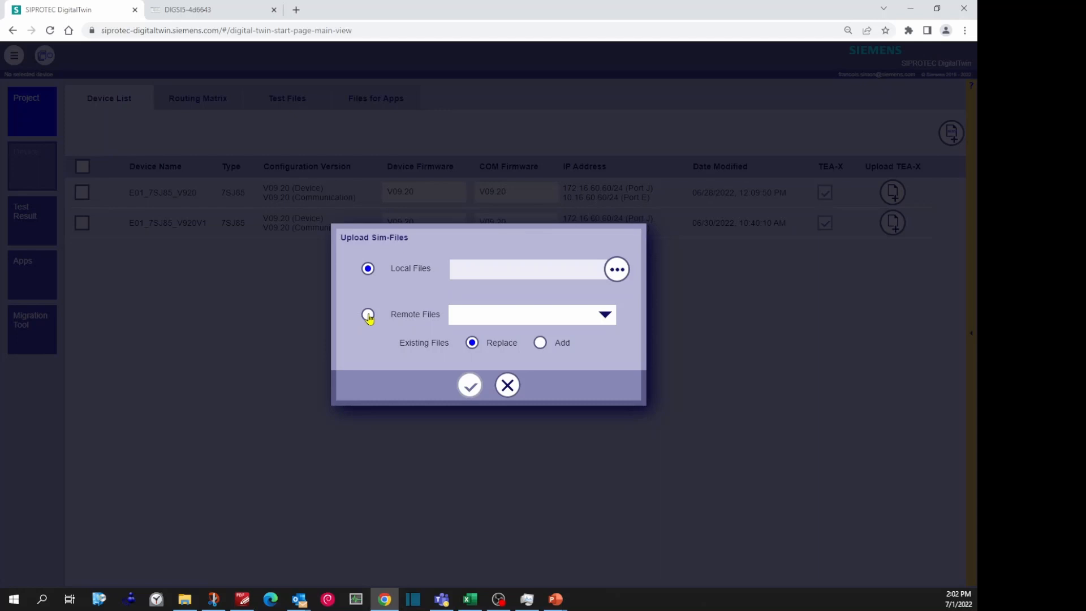
click(604, 313)
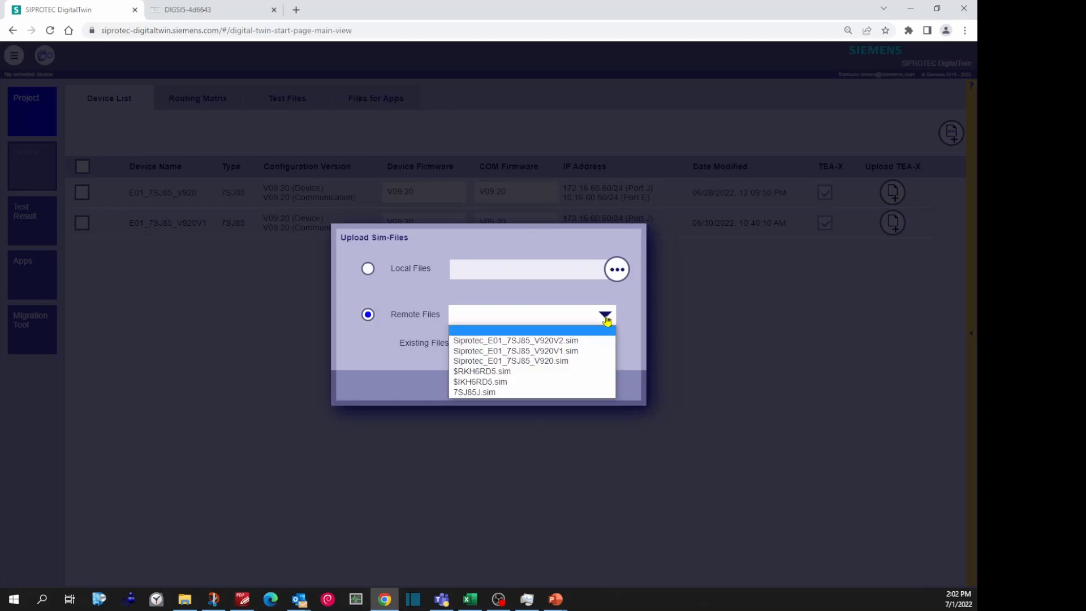
click(515, 340)
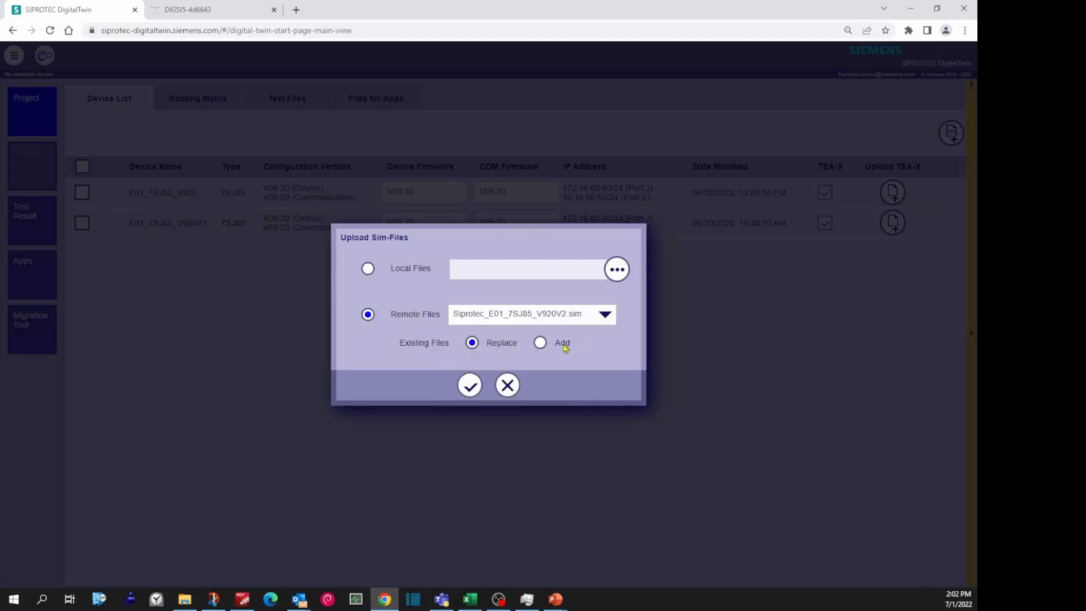
click(539, 341)
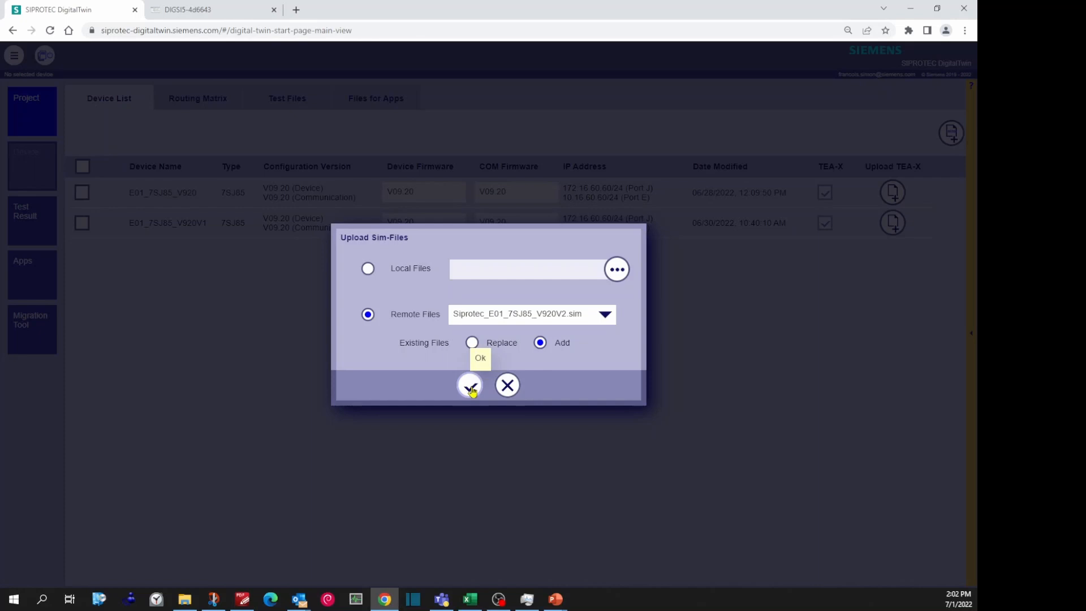
click(469, 385)
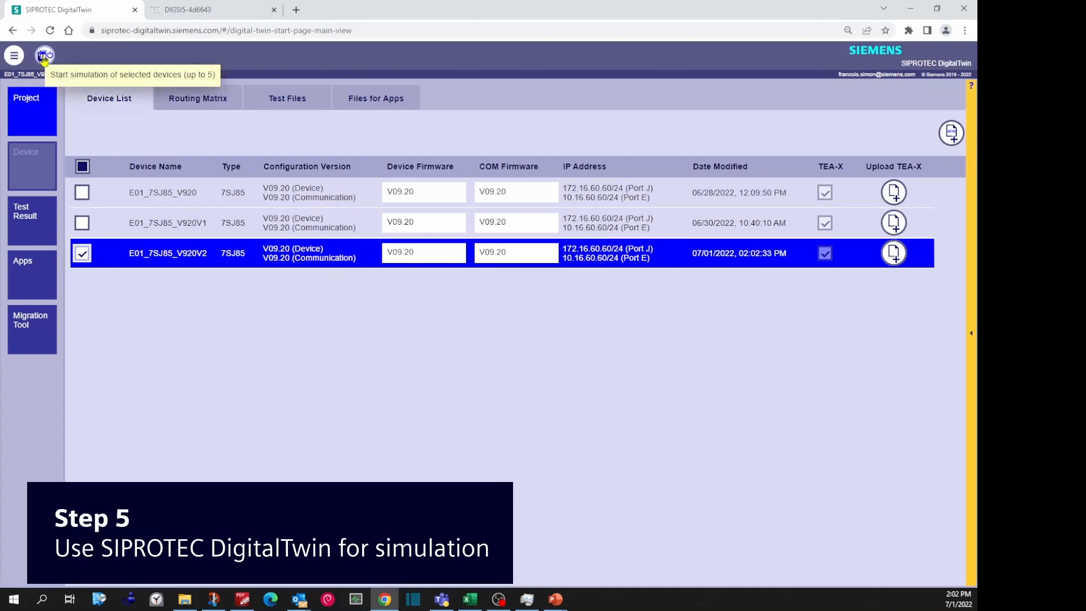
- Start simulating V920V2, link the current phases and raise the current to 1.65 A until it trips
click(44, 55)
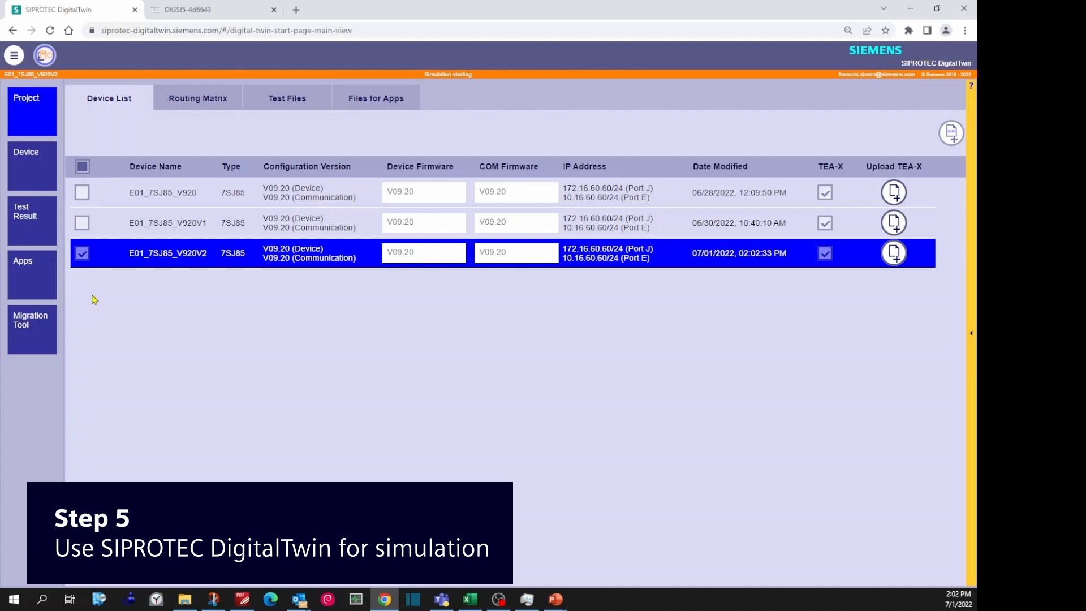
mouse_move(32, 166)
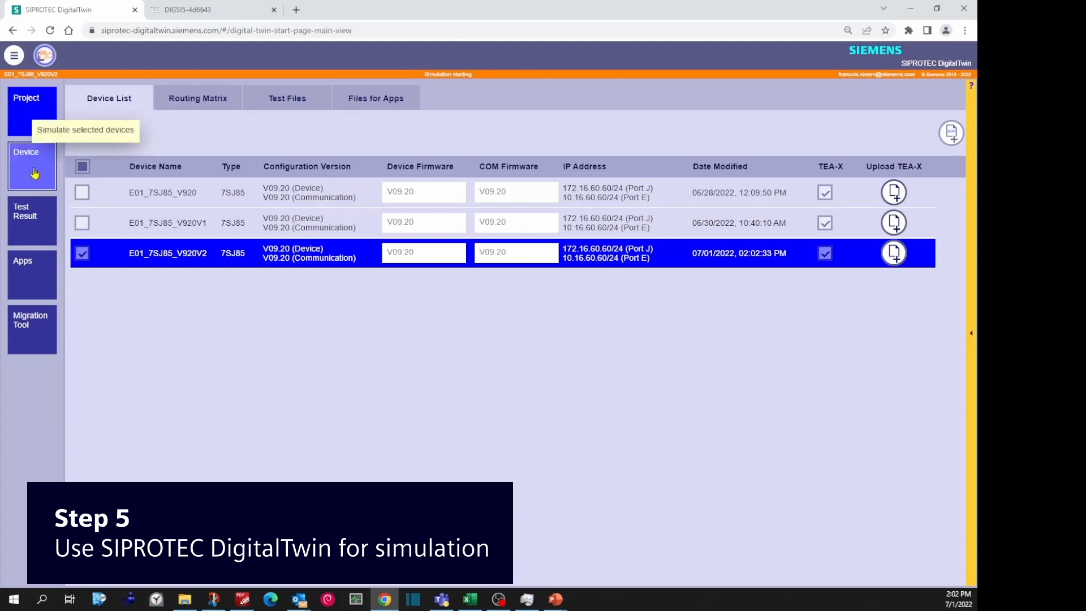
click(31, 167)
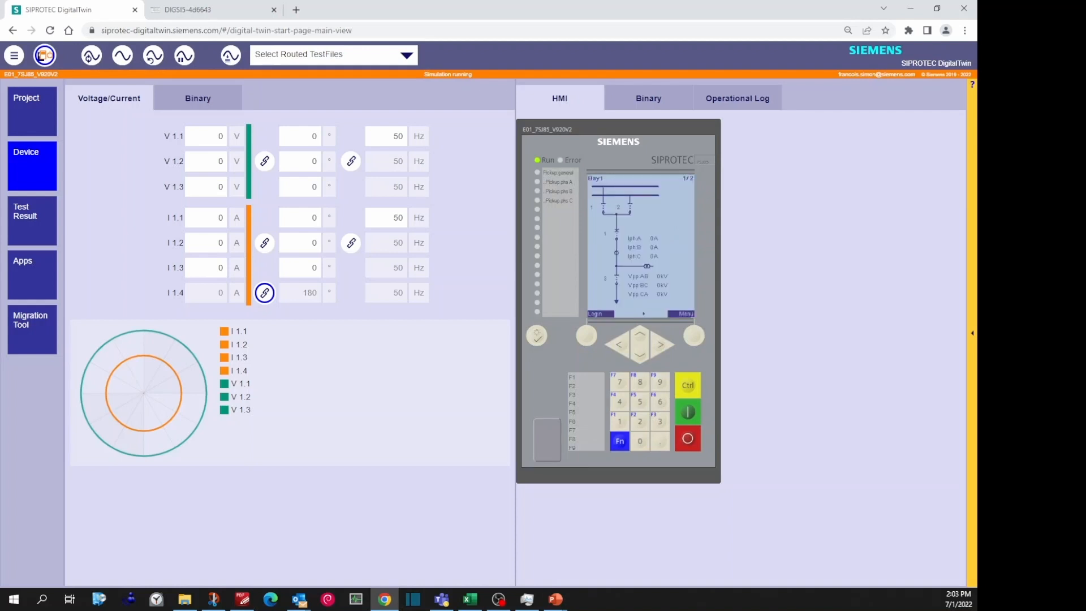
mouse_move(365, 217)
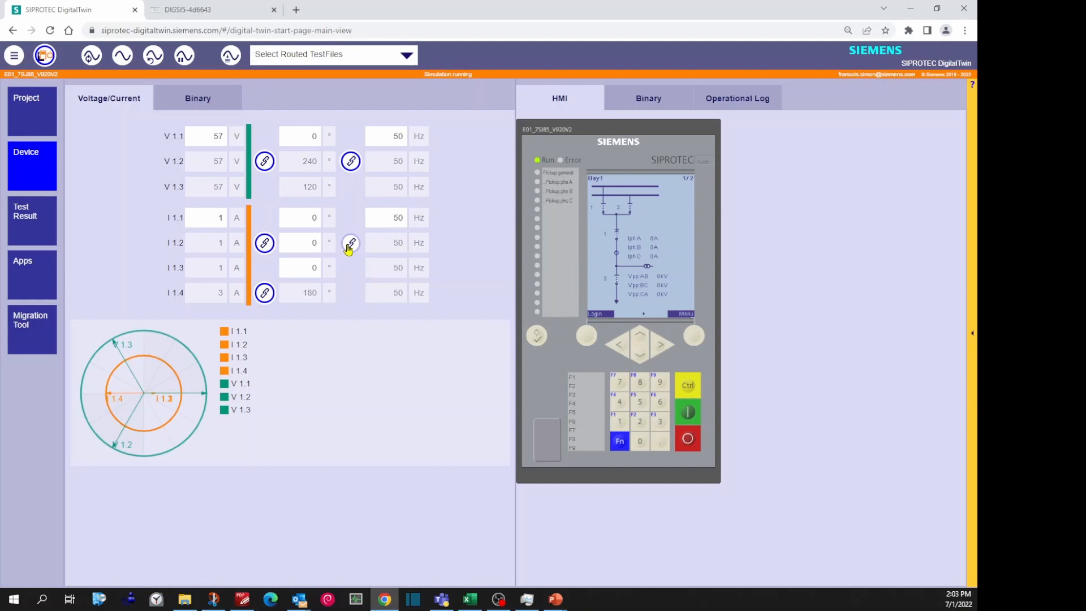
click(350, 242)
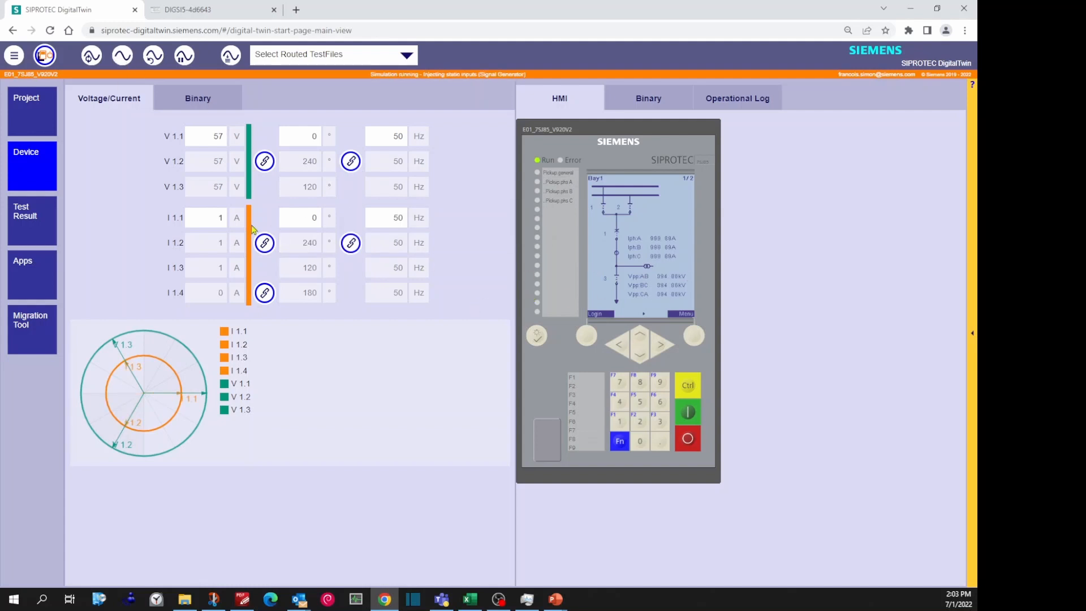
text(1.65)
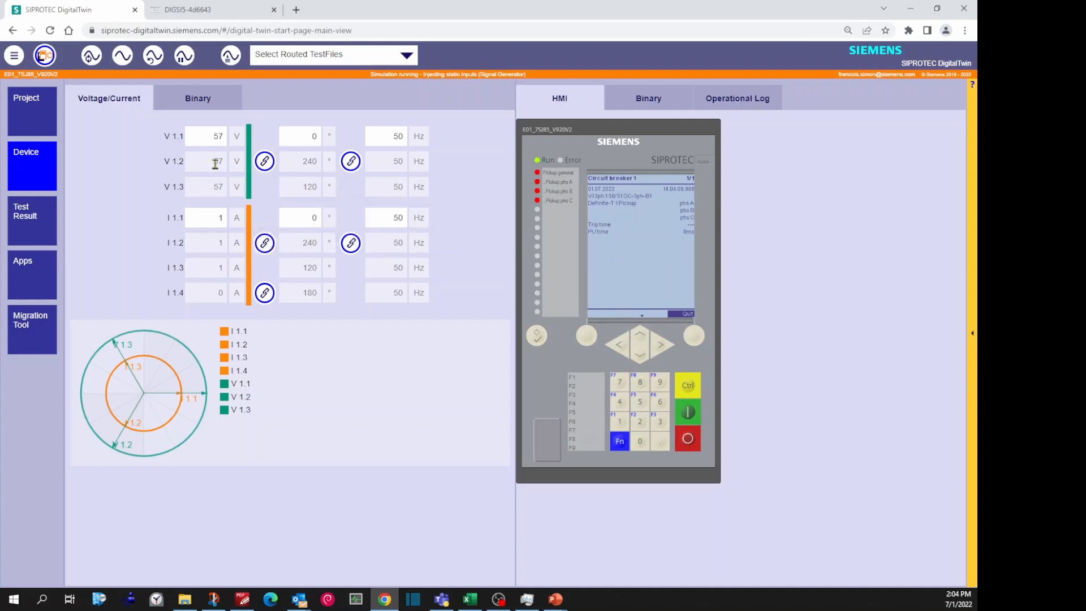
click(187, 10)
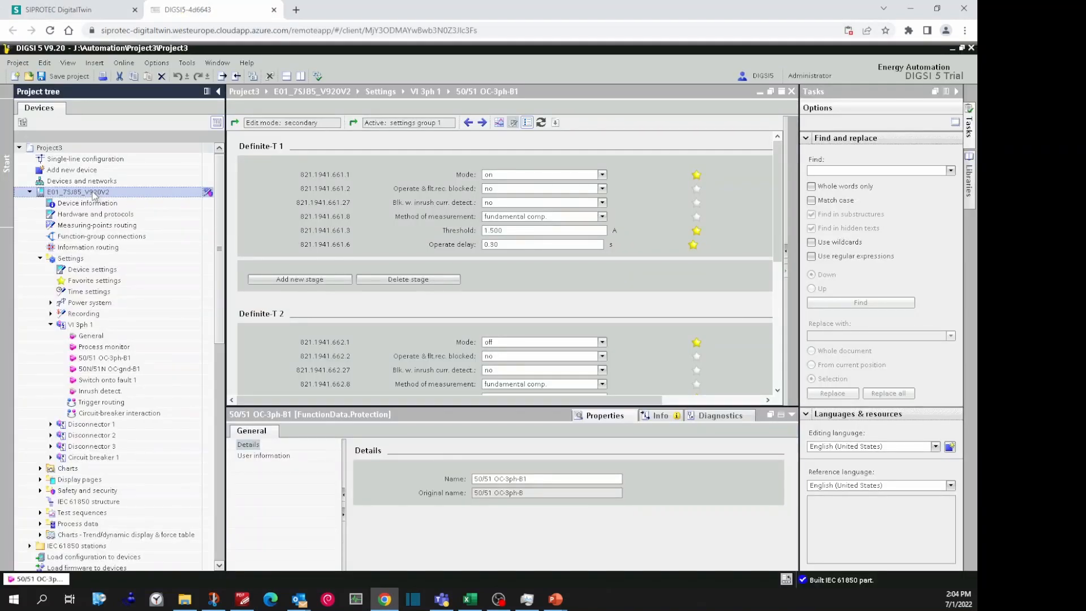
- Connect to the V920V2 device, accepting the notice and certificate warning, and expand its records
right_click(79, 192)
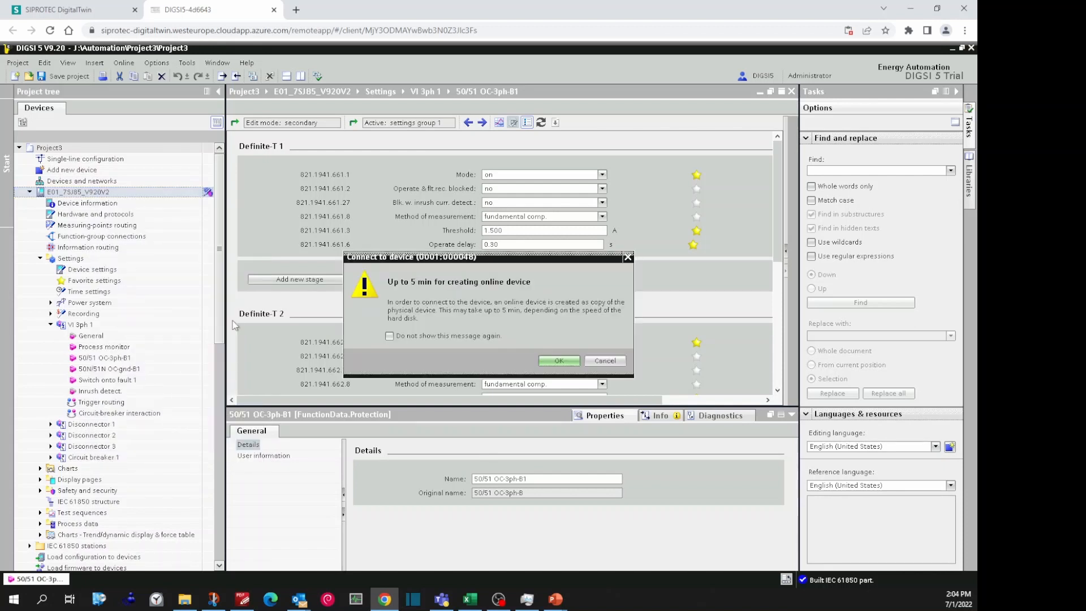
click(559, 360)
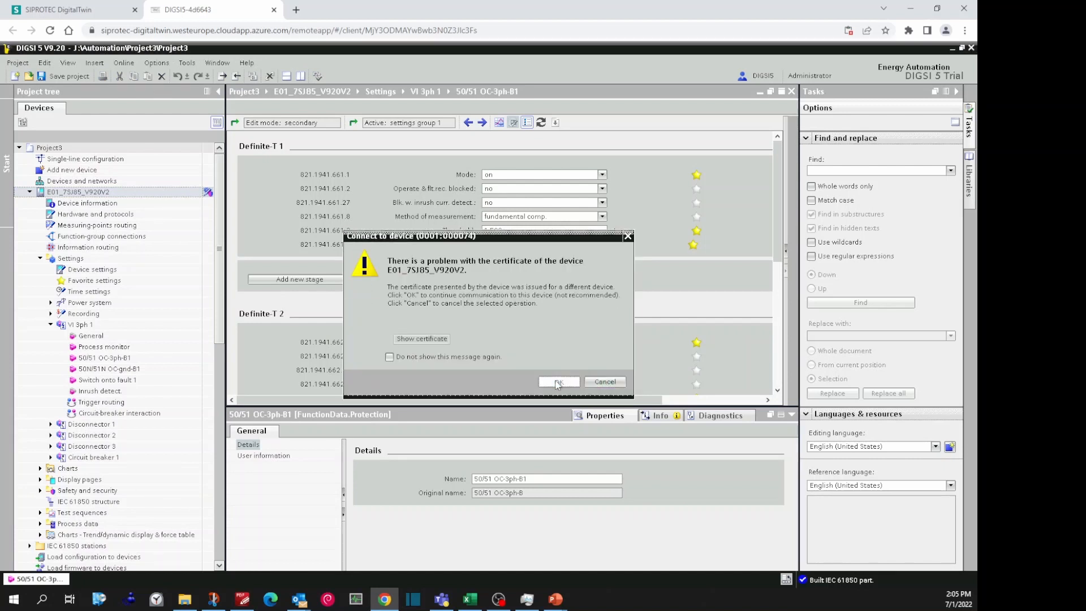
click(558, 381)
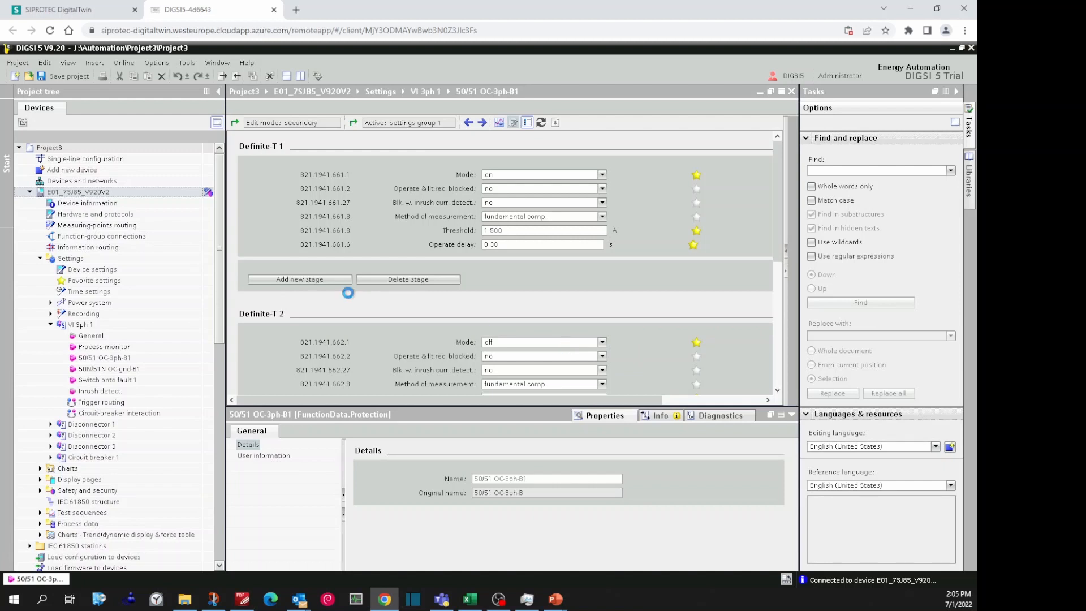
click(71, 170)
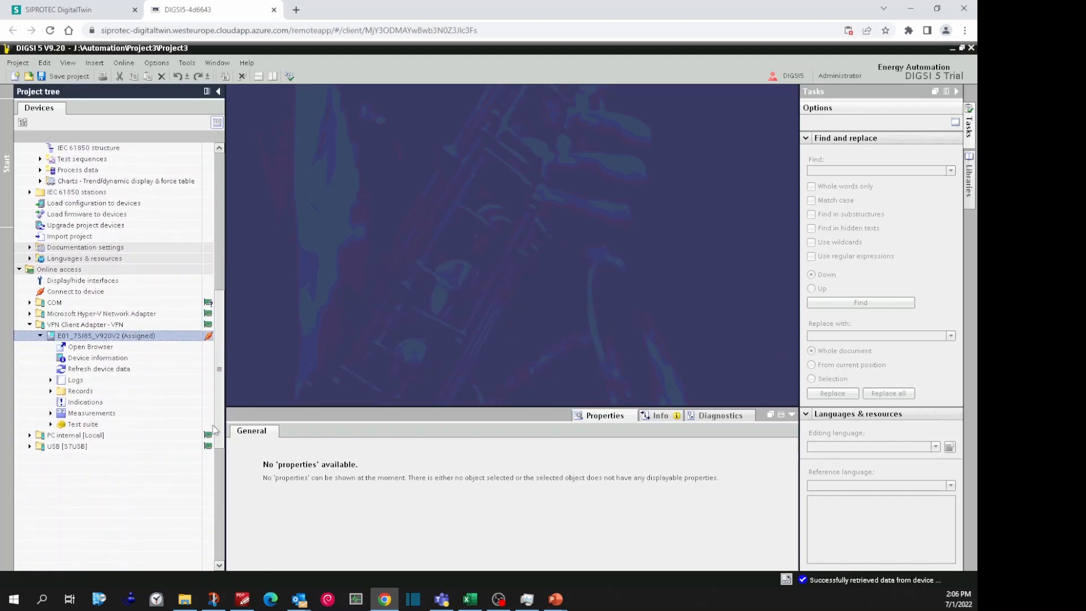
click(50, 390)
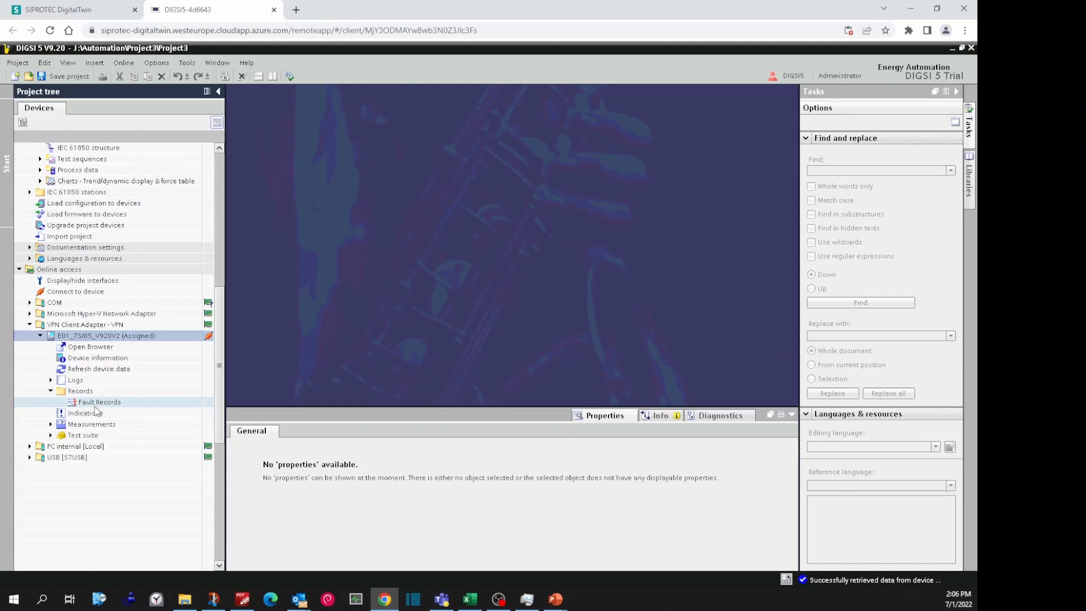
- Open fault record FRA00001 to view its phase current waveforms
double_click(99, 401)
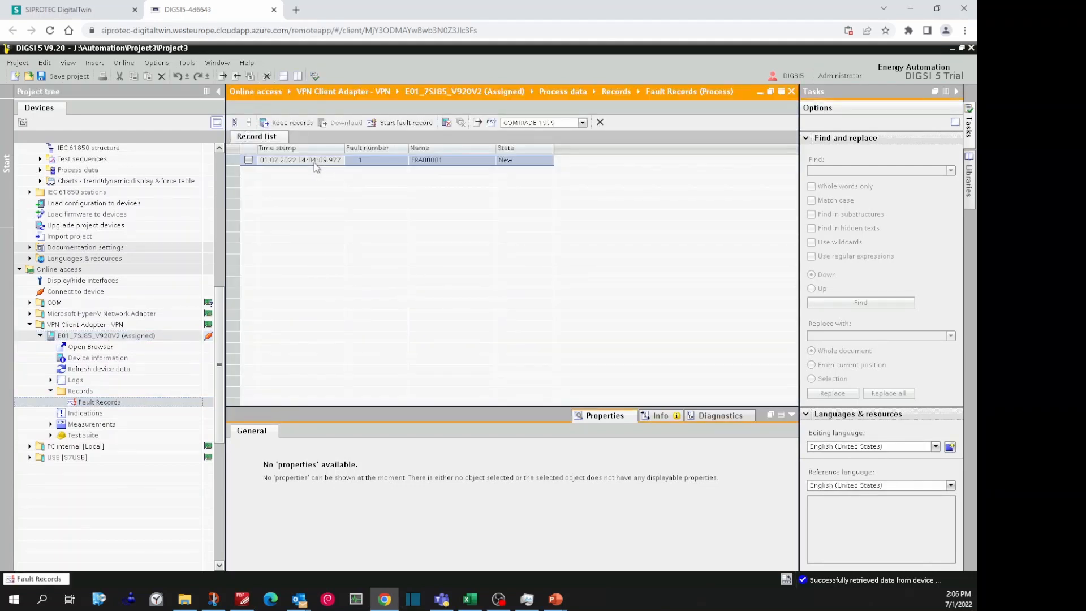
mouse_move(292, 123)
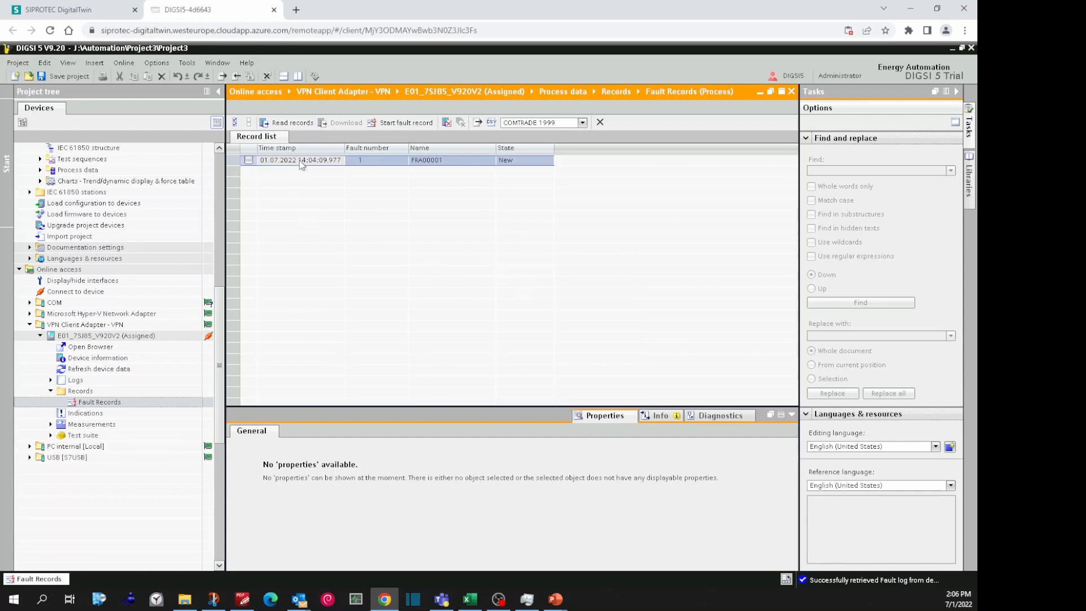
double_click(299, 159)
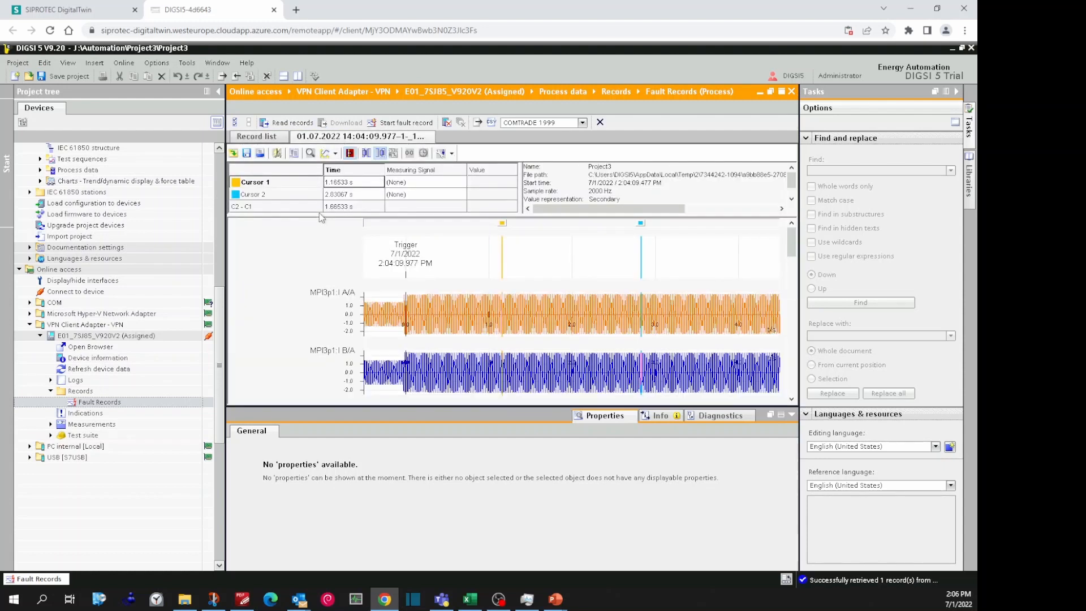